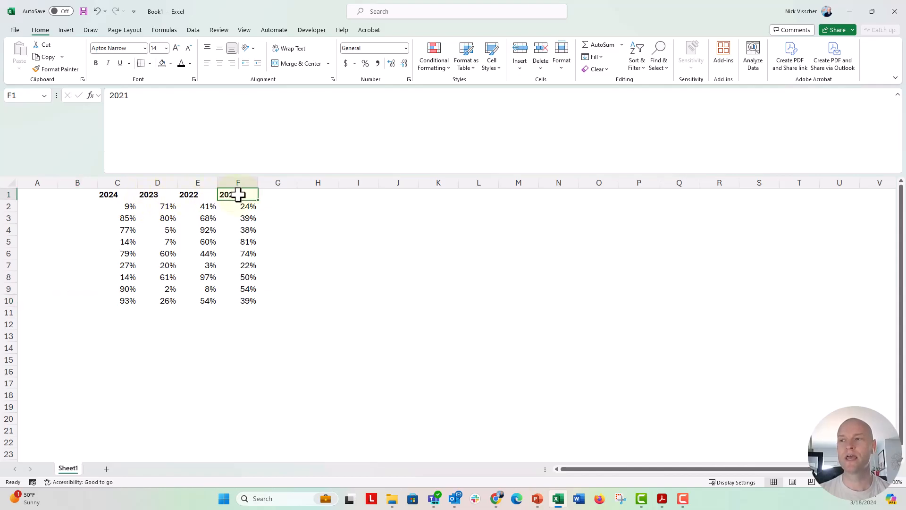
# Drag the 2021 column onto column C and accept replacing the existing 2024 data
pyautogui.moveTo(238, 194); pyautogui.dragTo(238, 300)
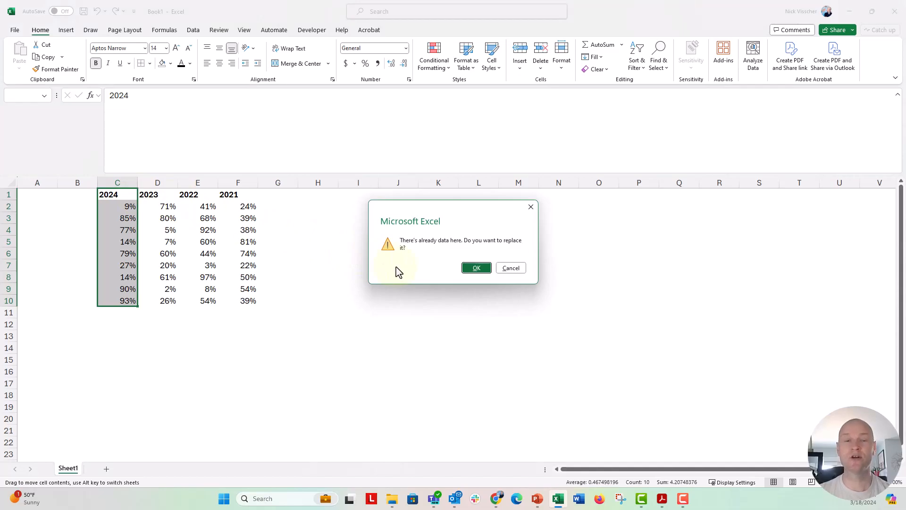
pyautogui.click(476, 267)
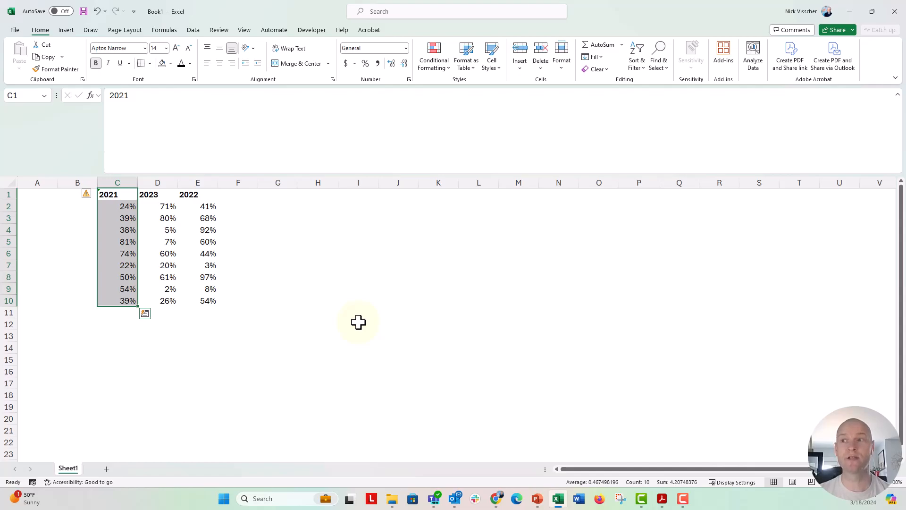
pyautogui.moveTo(353, 316)
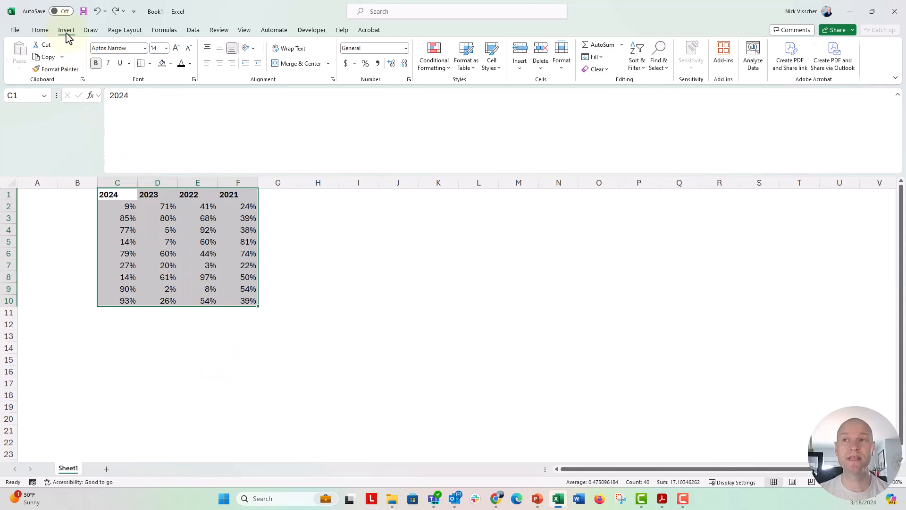
# Turn the C1:F10 range into an Excel table with 'My table has headers' kept on
pyautogui.click(66, 30)
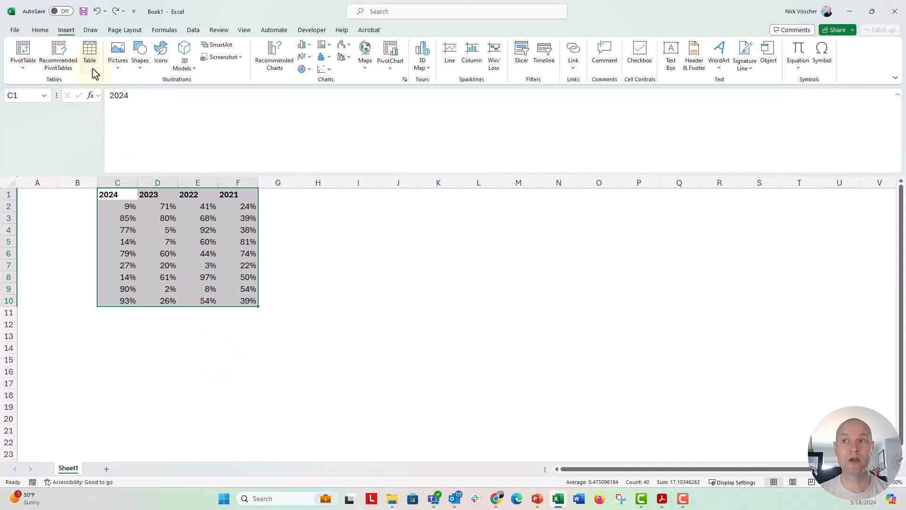
pyautogui.click(89, 55)
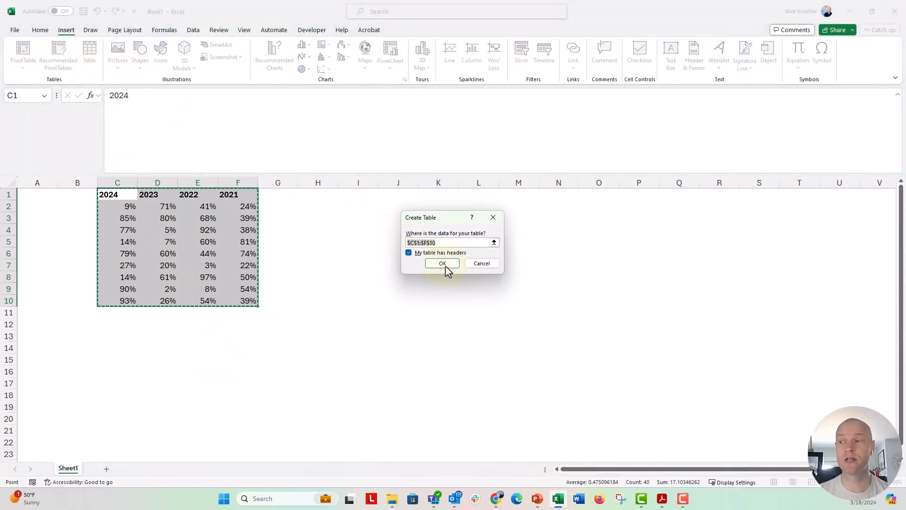
pyautogui.click(442, 263)
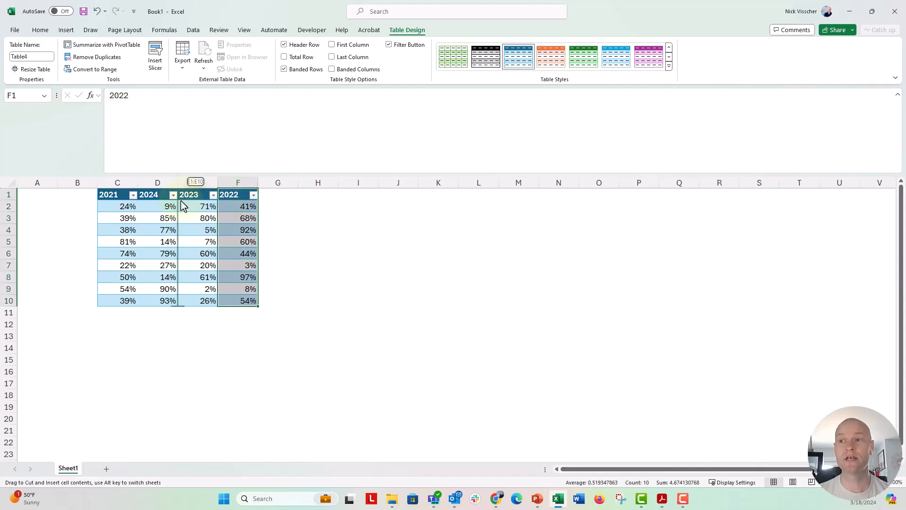
# Insert-move 2022 after 2021 and 2023 ahead of 2024 so headers read chronologically
pyautogui.moveTo(237, 195); pyautogui.dragTo(158, 195)
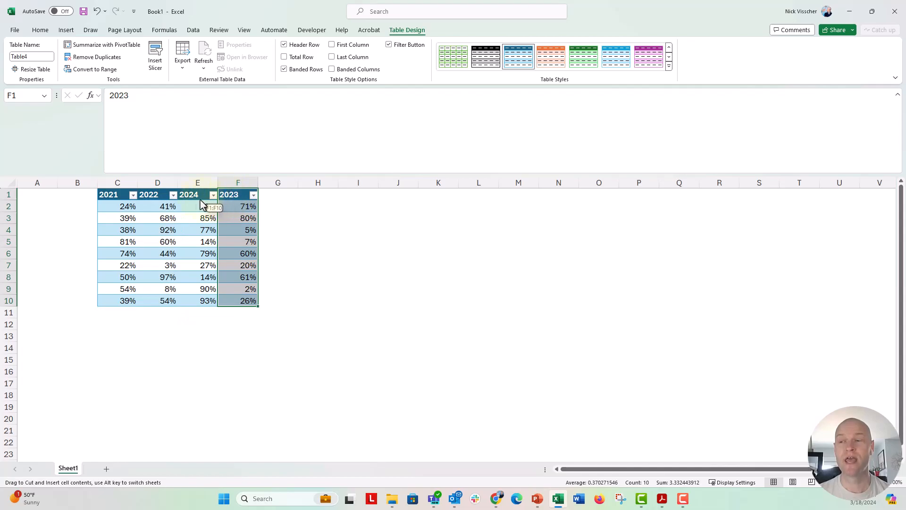
pyautogui.moveTo(197, 194); pyautogui.dragTo(258, 194)
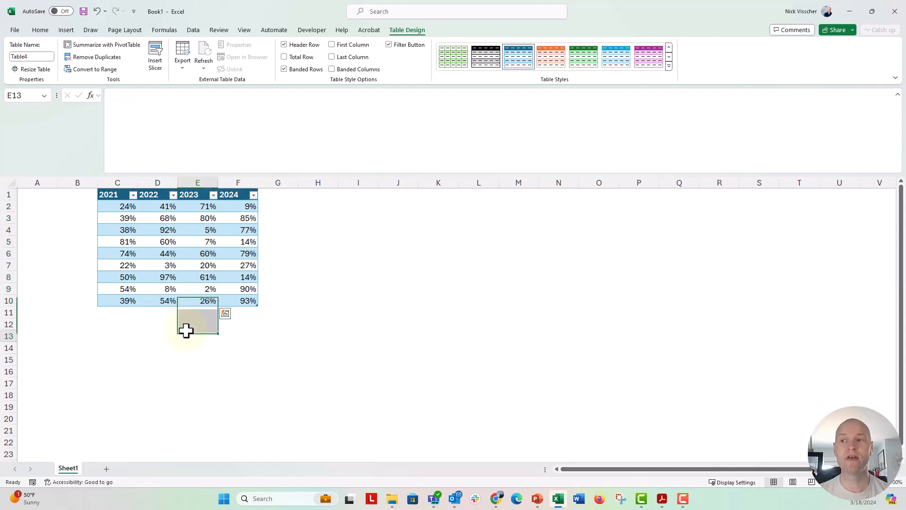